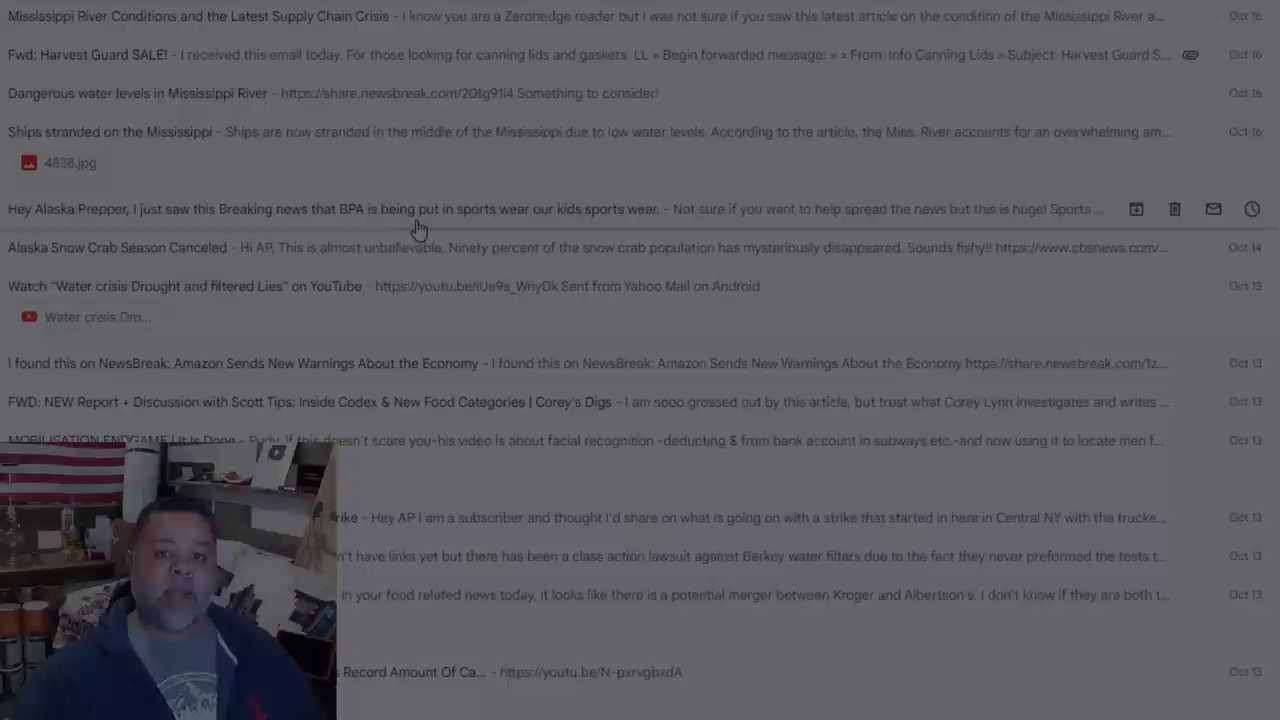
mouse_move(125, 42)
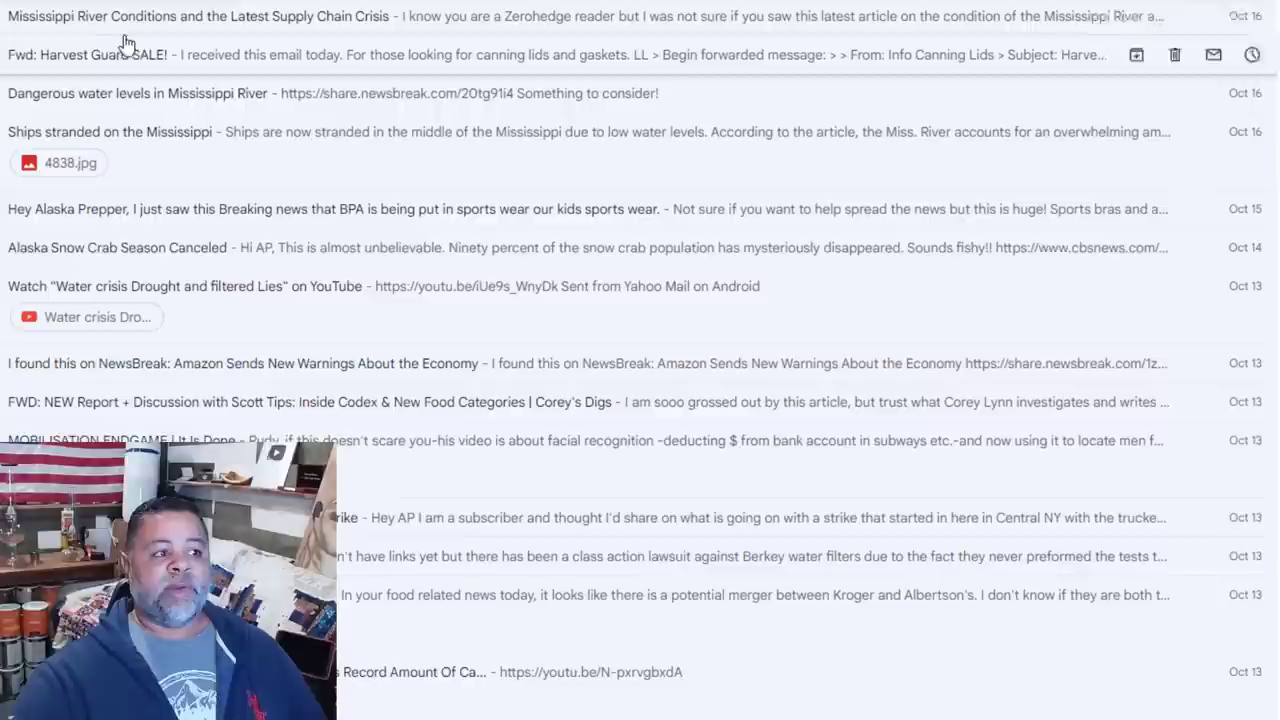
mouse_move(387, 54)
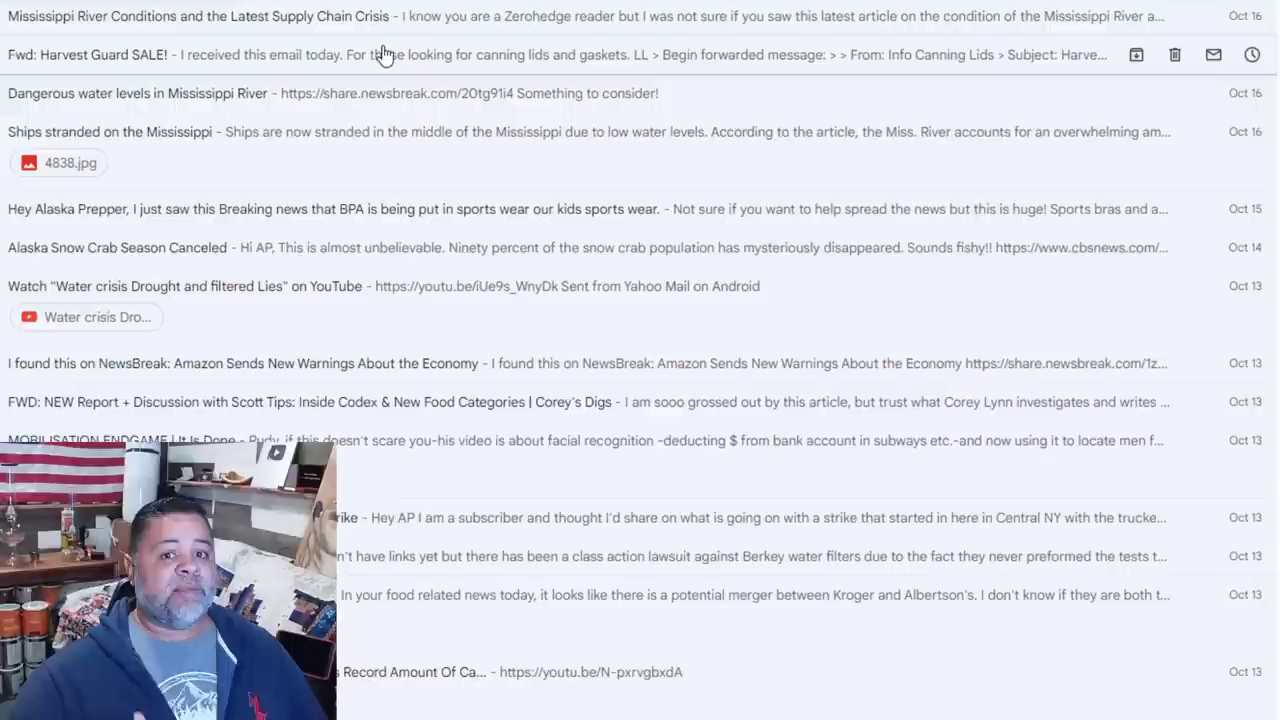
Browse Harvest Guard's regular and wide mouth reusable canning lid listings and home page header.
scroll(down, 3)
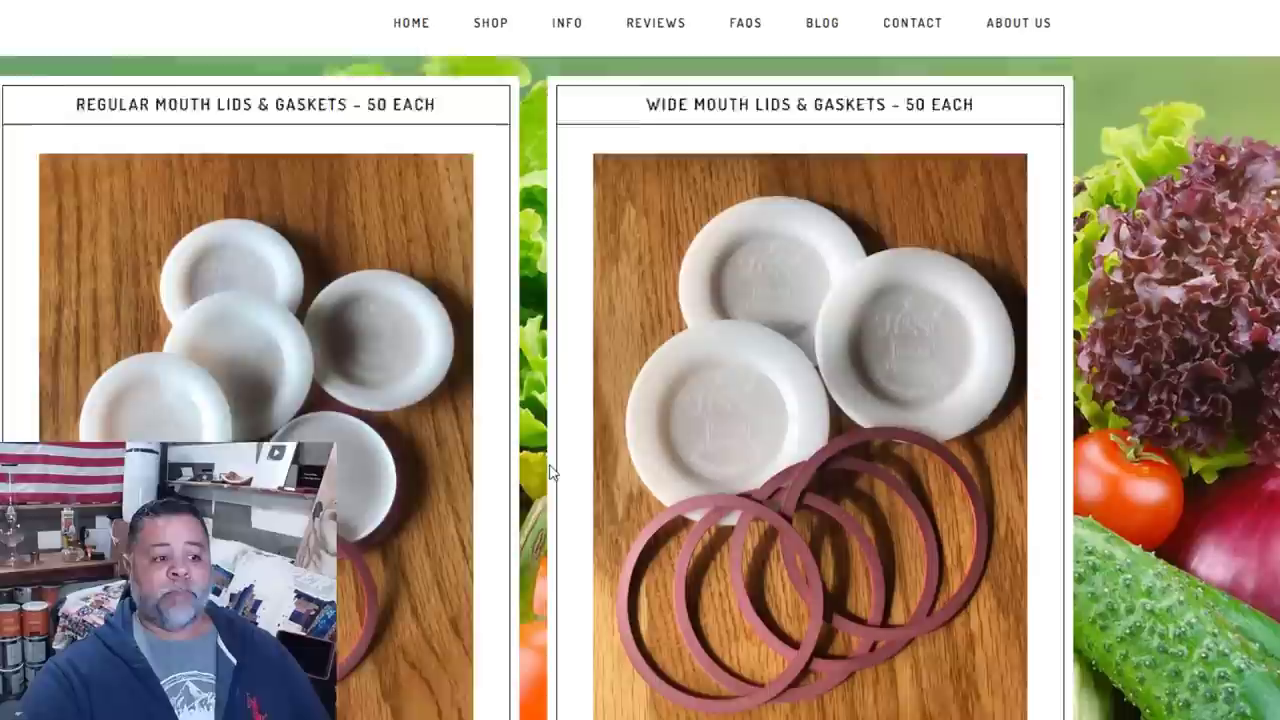
scroll(up, 3)
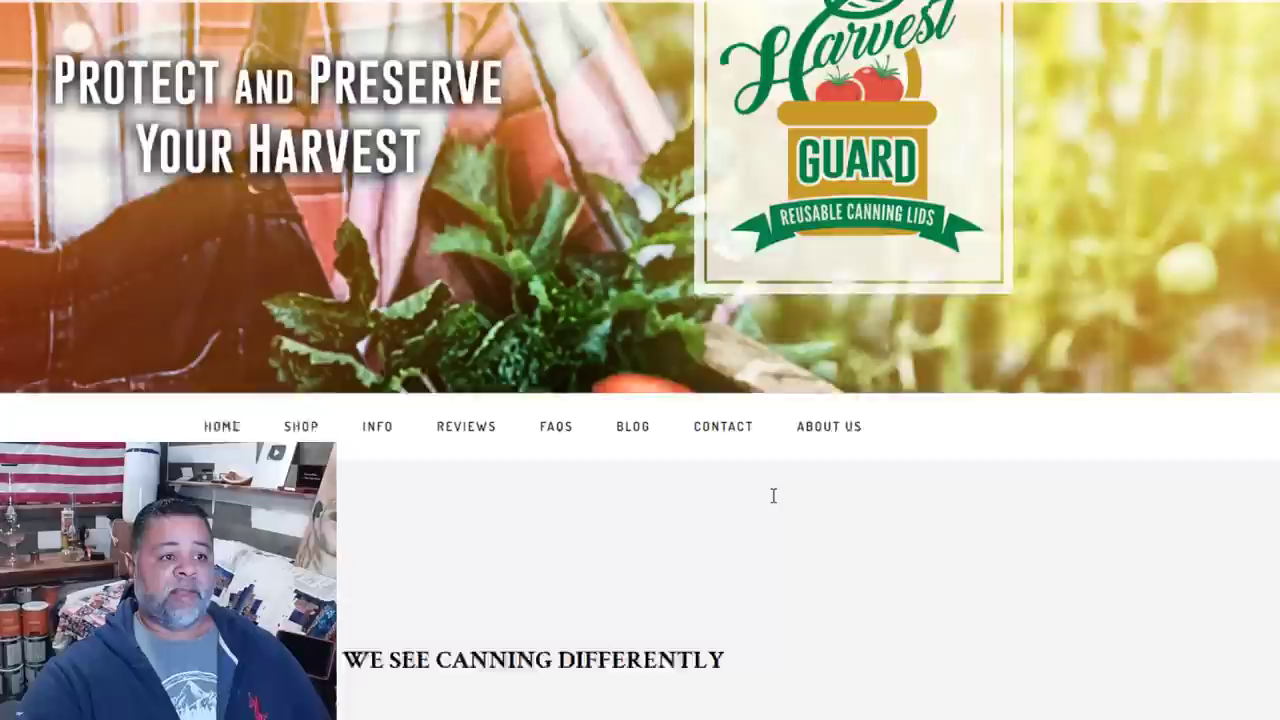
scroll(up, 3)
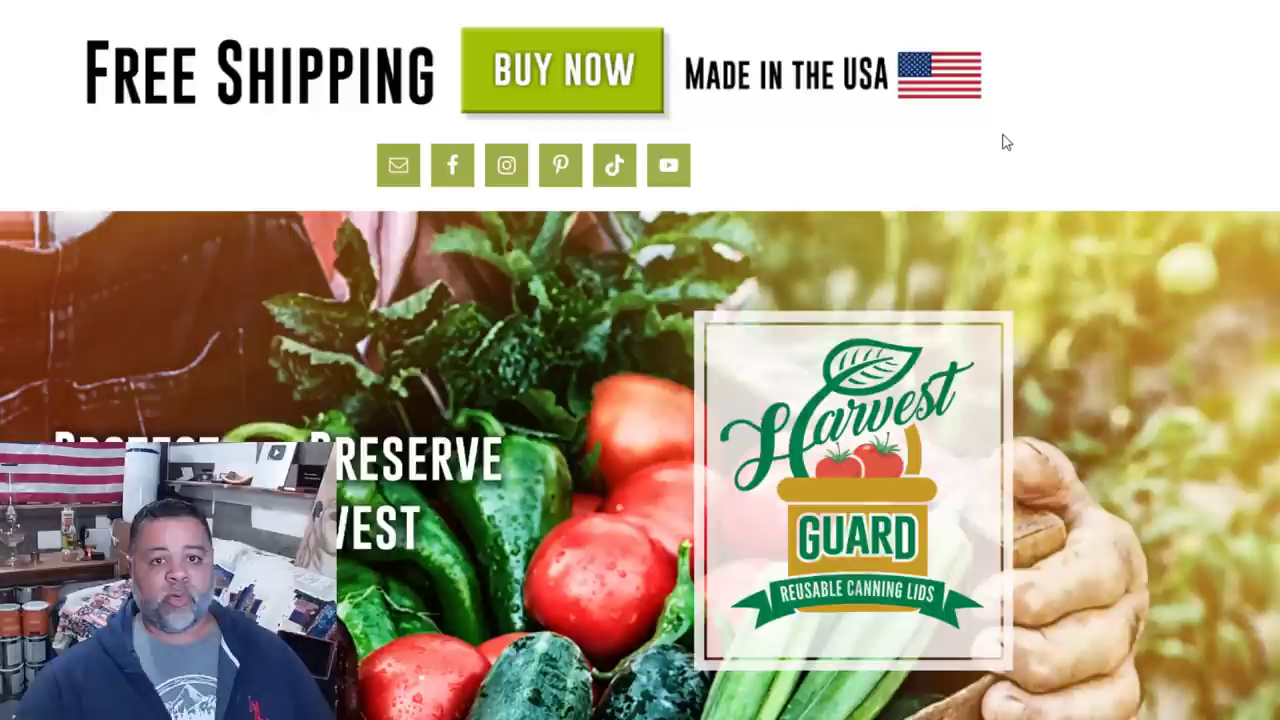
scroll(down, 3)
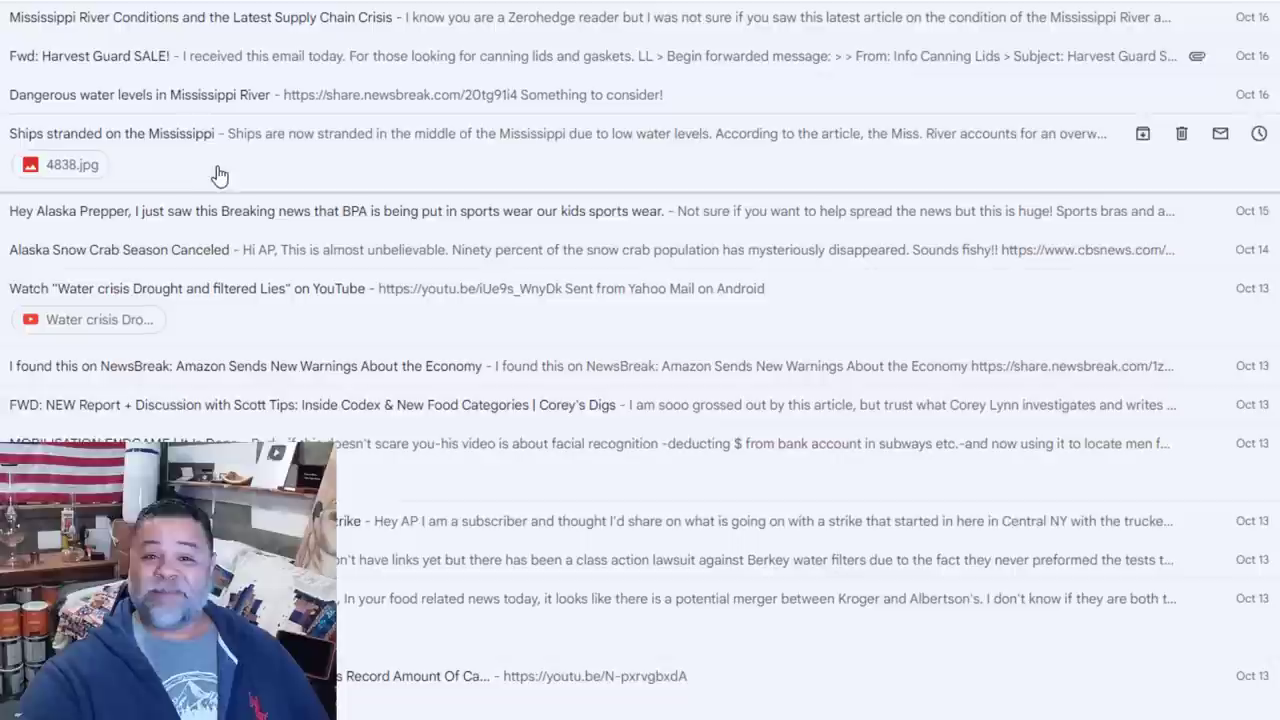
Scroll through the 'Hey Alaska Prepper' email about BPA in sports bras and athletic shirts.
scroll(down, 3)
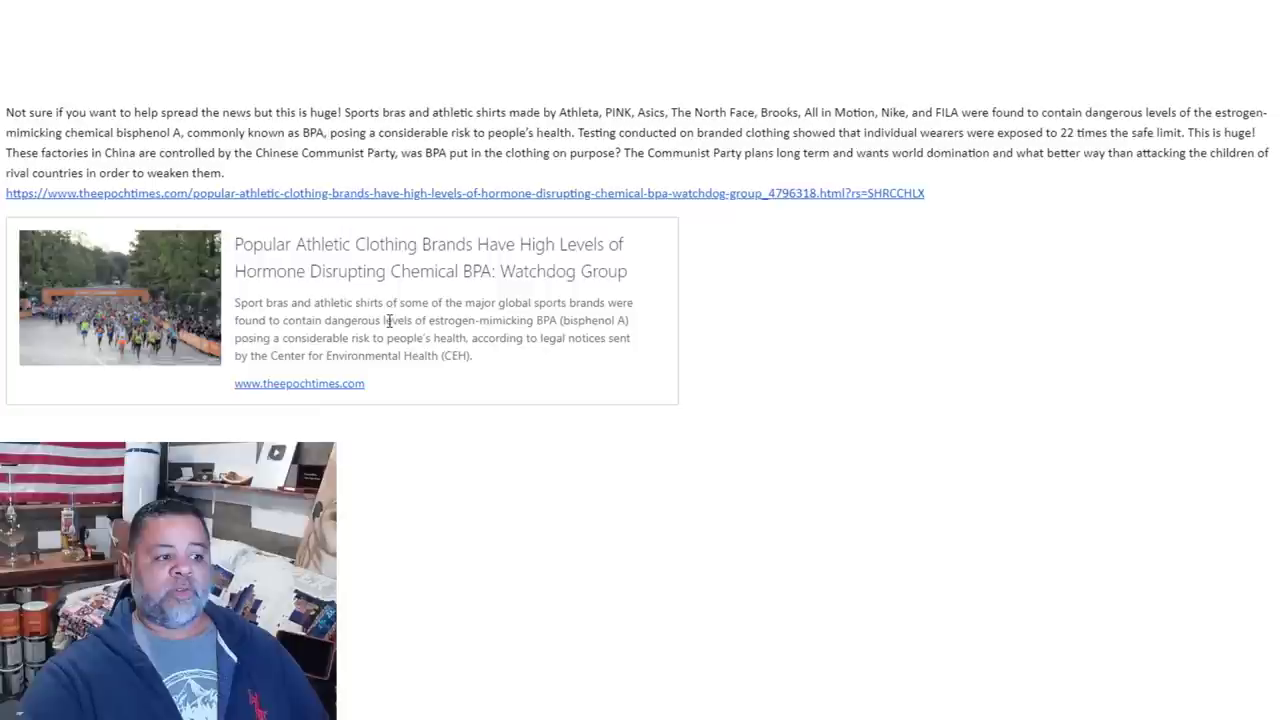
mouse_move(420, 353)
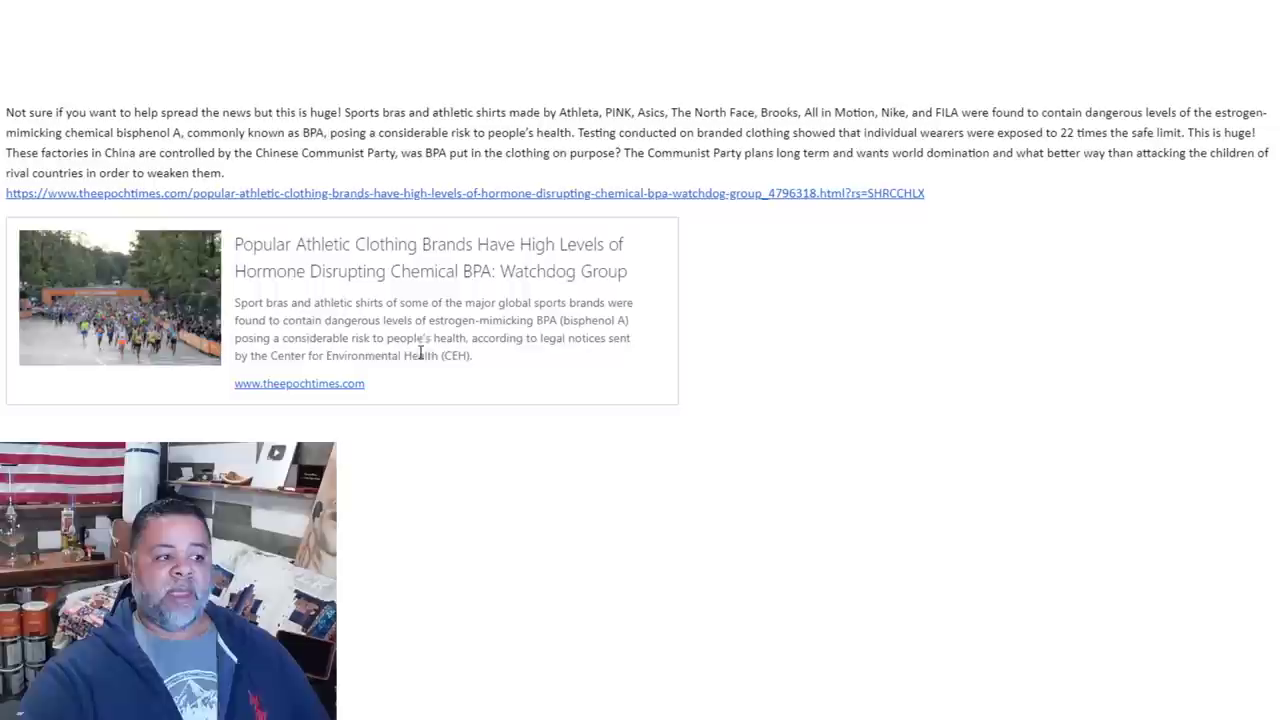
mouse_move(494, 373)
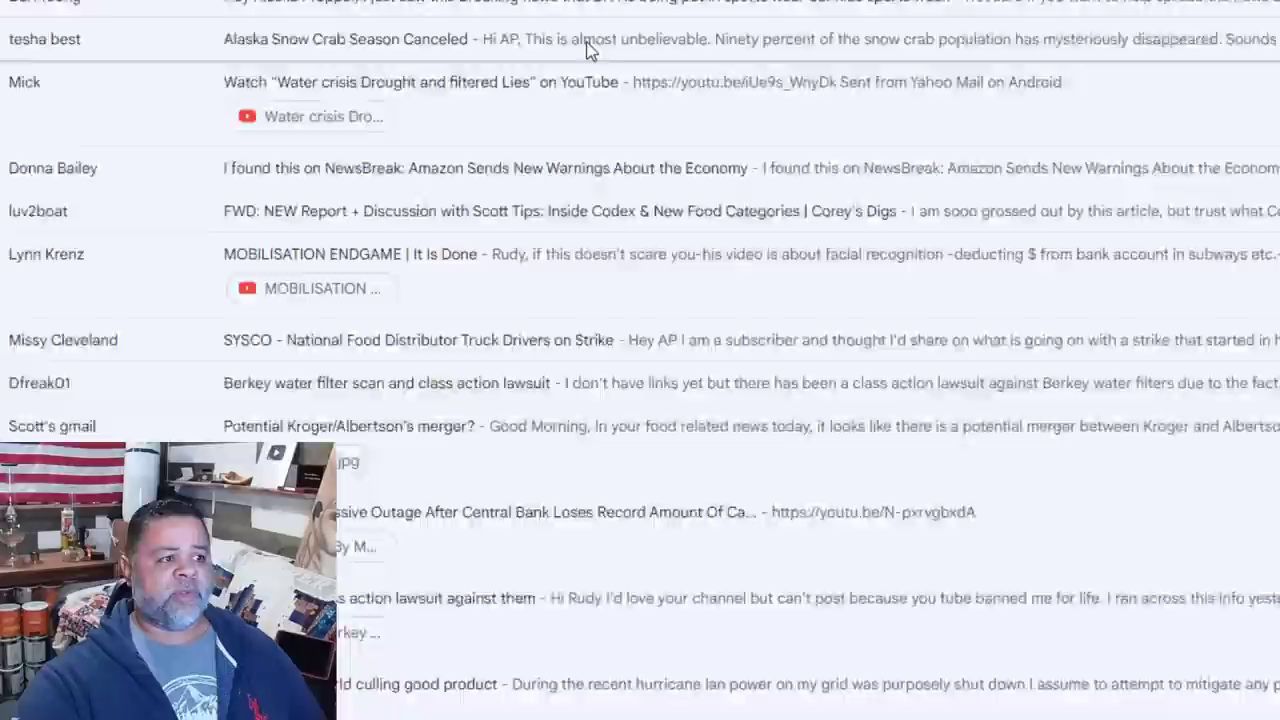
Return to the inbox and open the Alaska Snow Crab Season Canceled email.
click(357, 39)
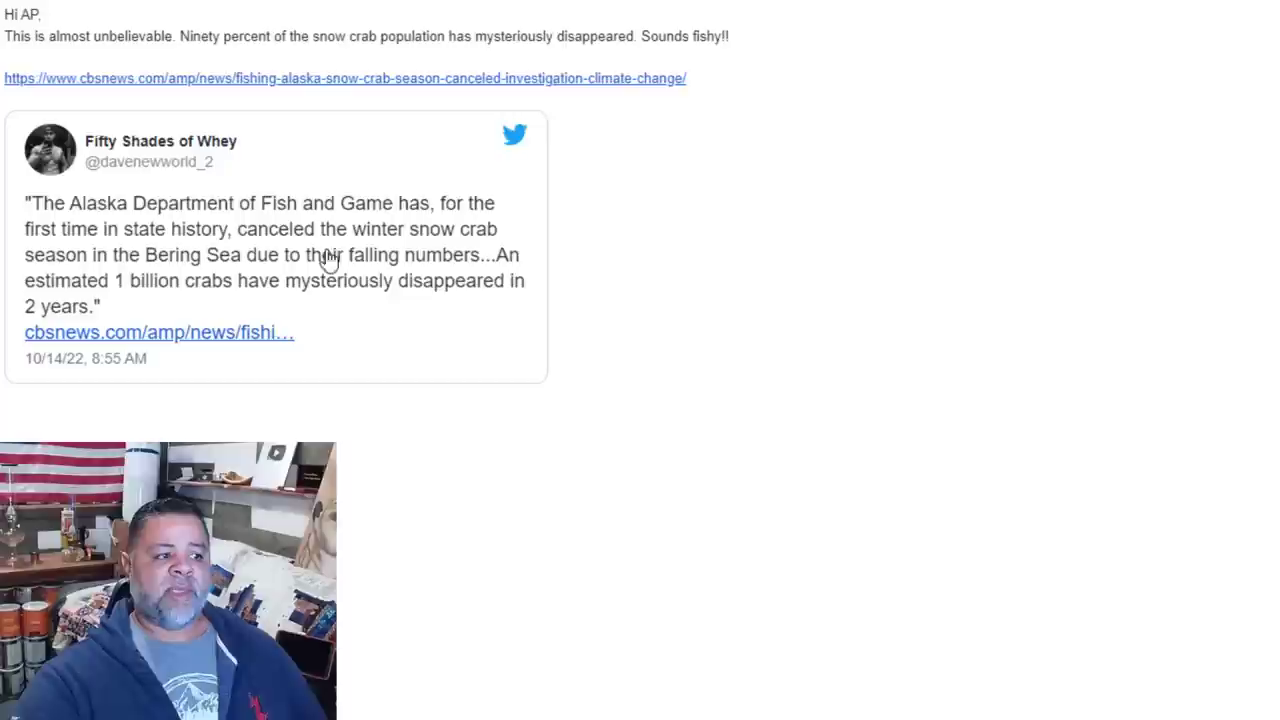
mouse_move(282, 303)
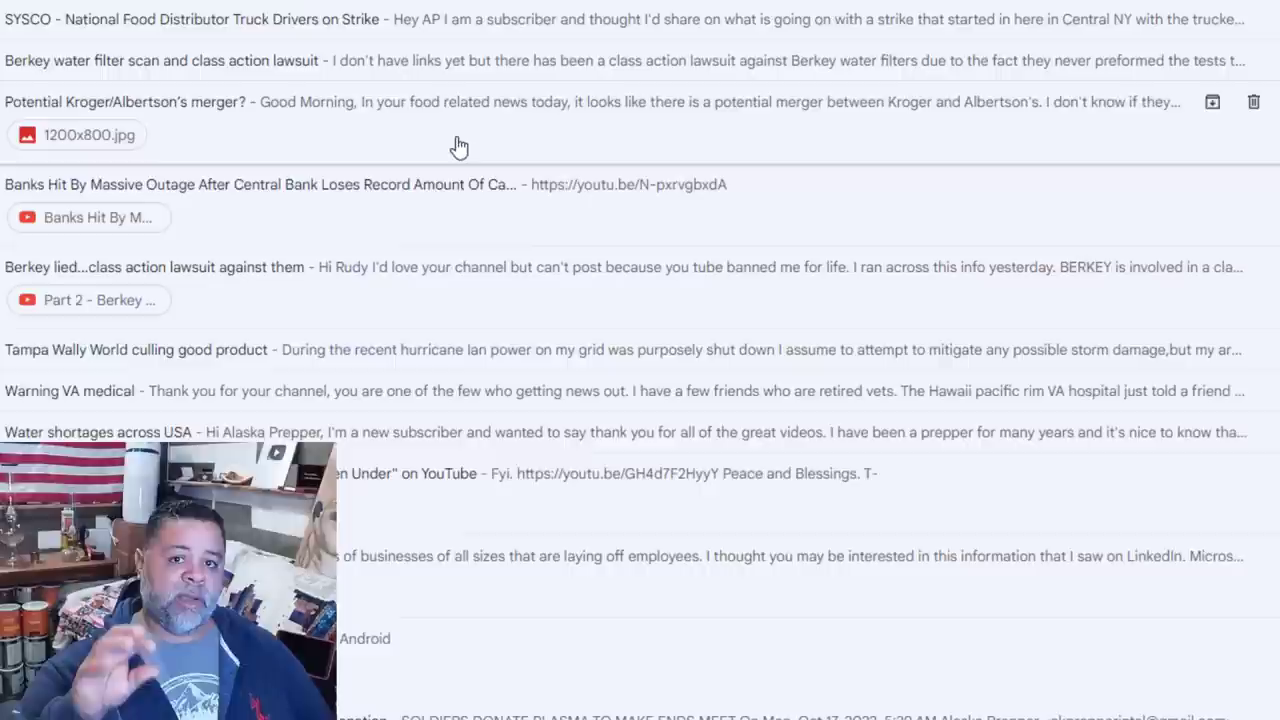
scroll(down, 3)
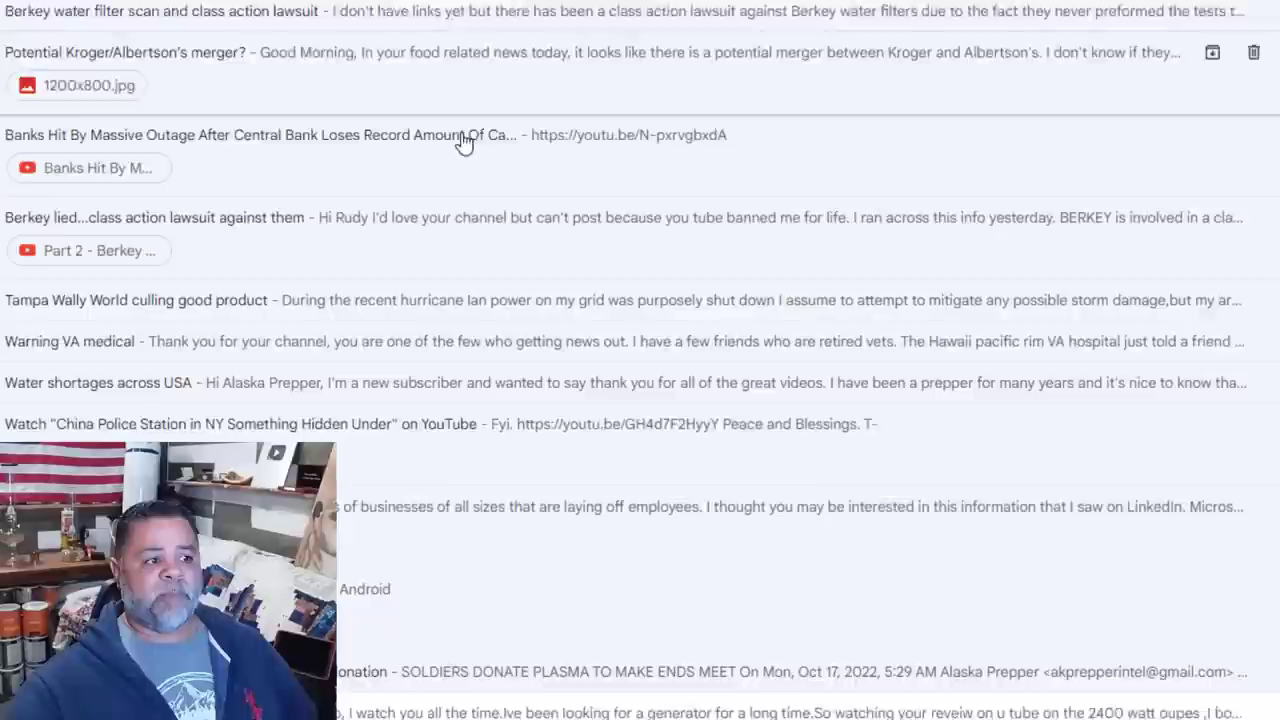
scroll(down, 3)
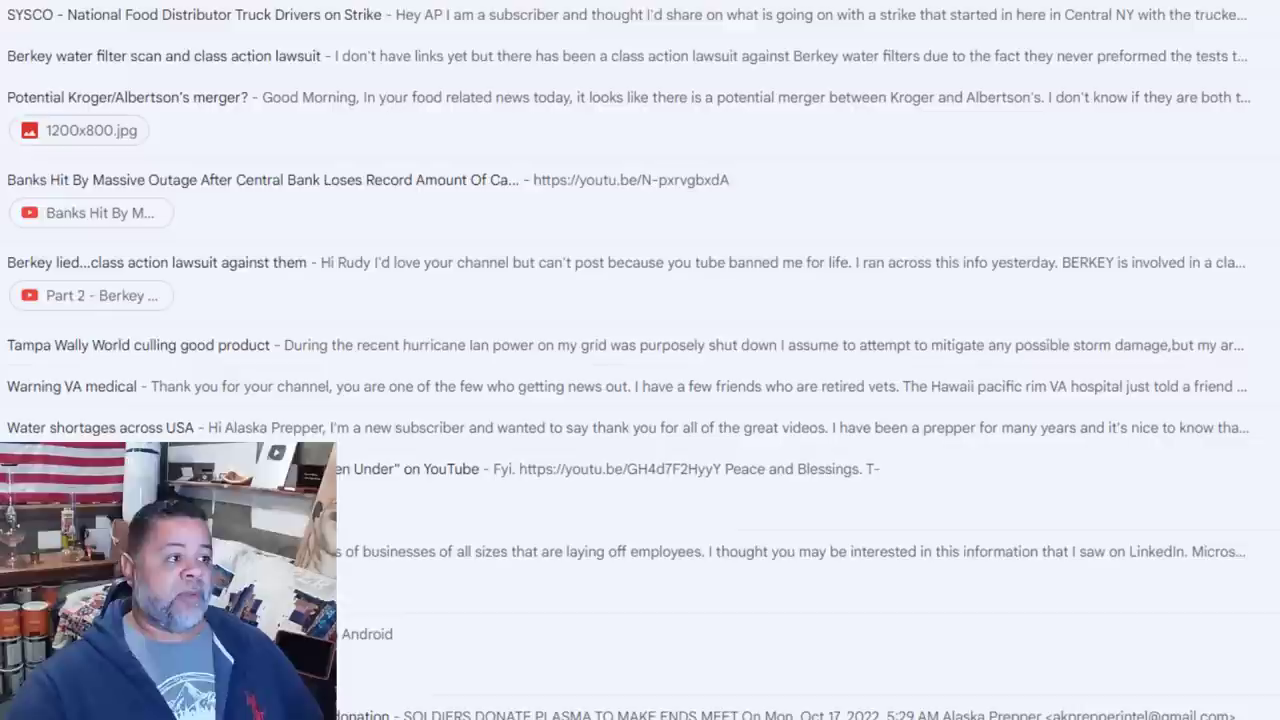
mouse_move(318, 261)
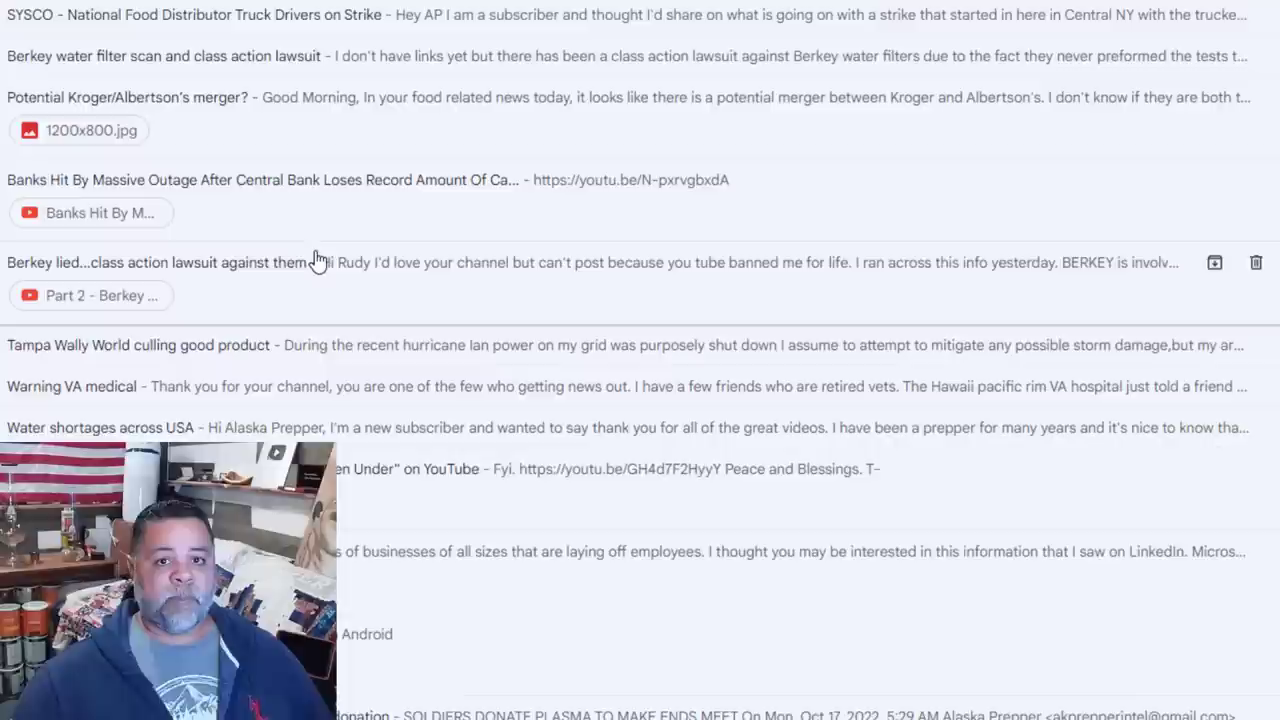
scroll(down, 3)
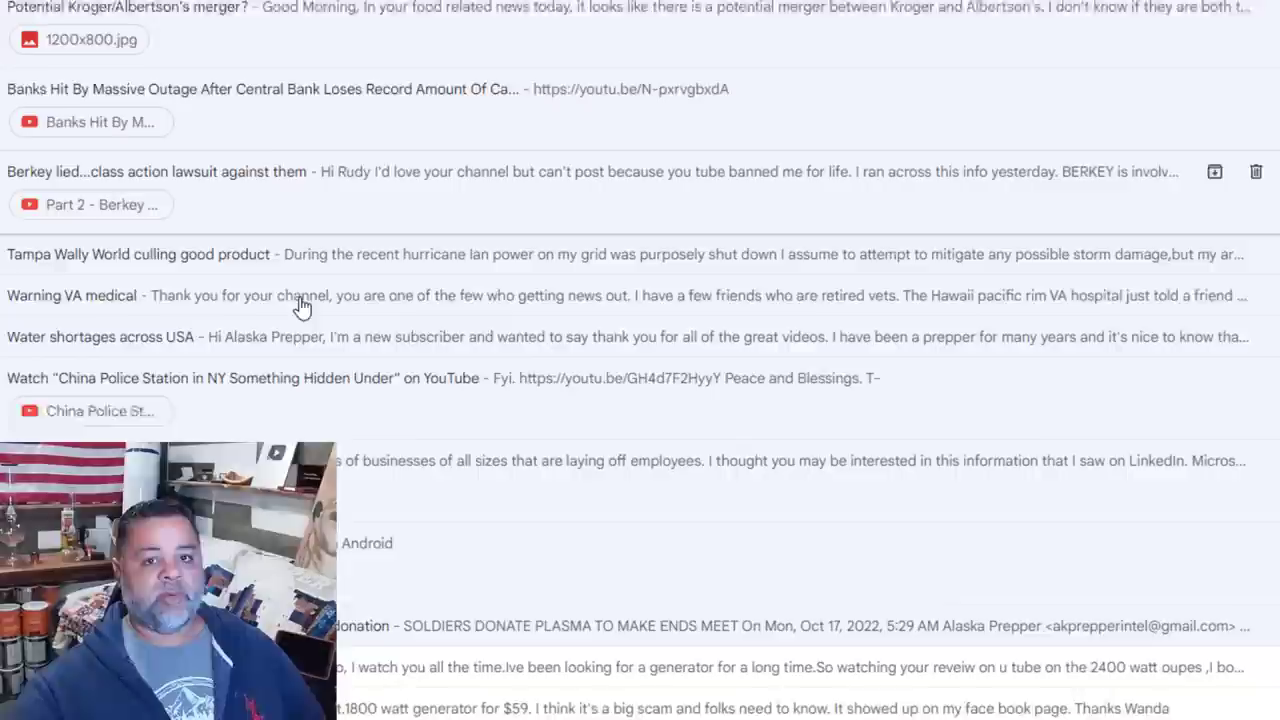
scroll(down, 3)
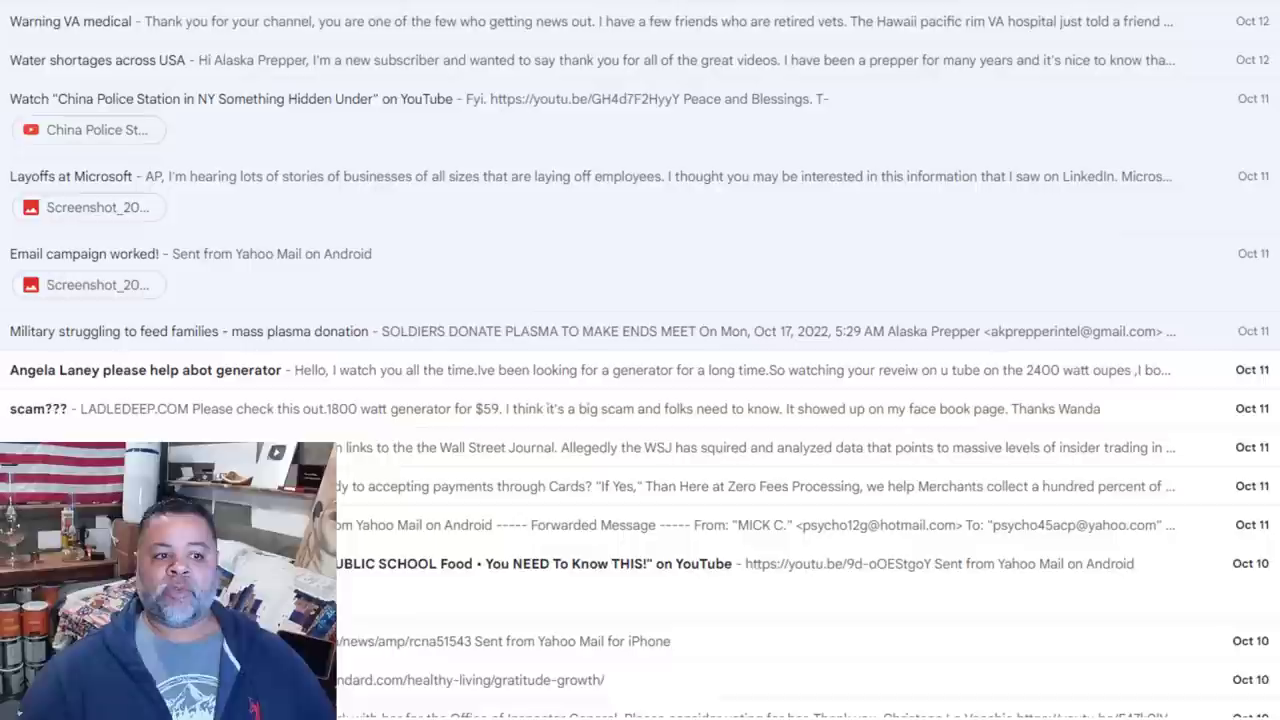
mouse_move(311, 180)
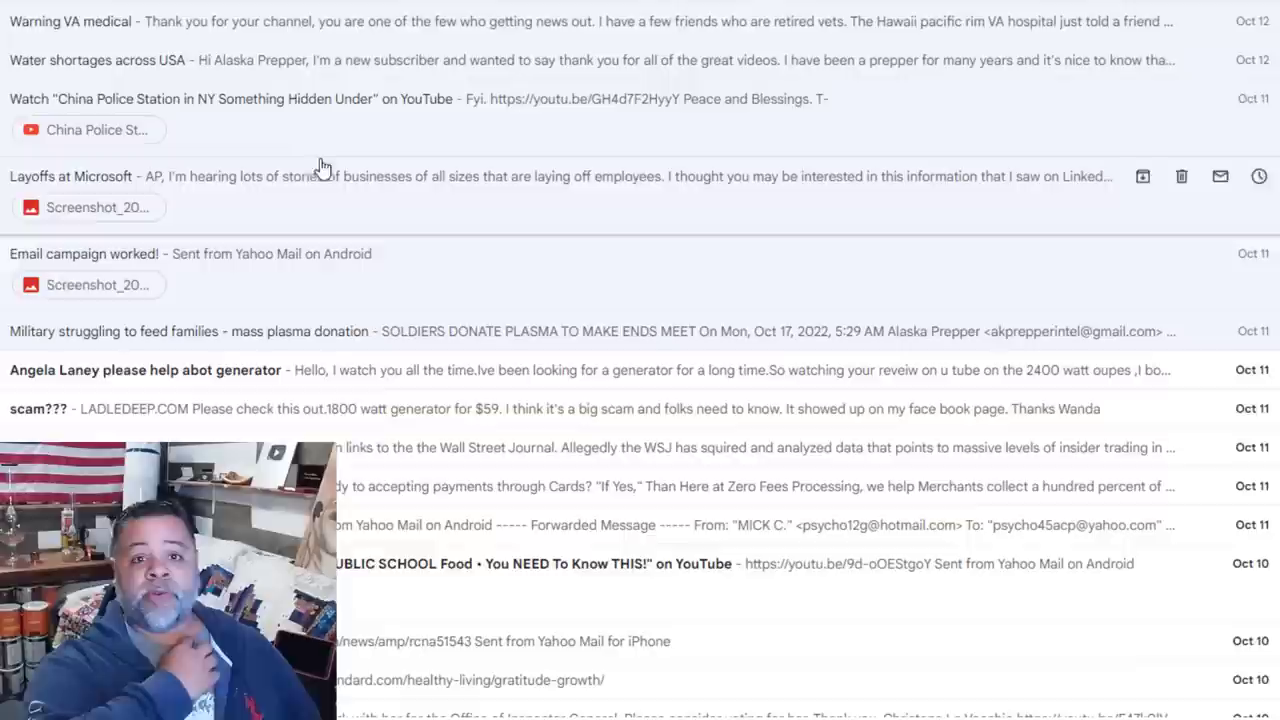
Open the viewer email warning about VA medical care in Hawaii.
click(70, 20)
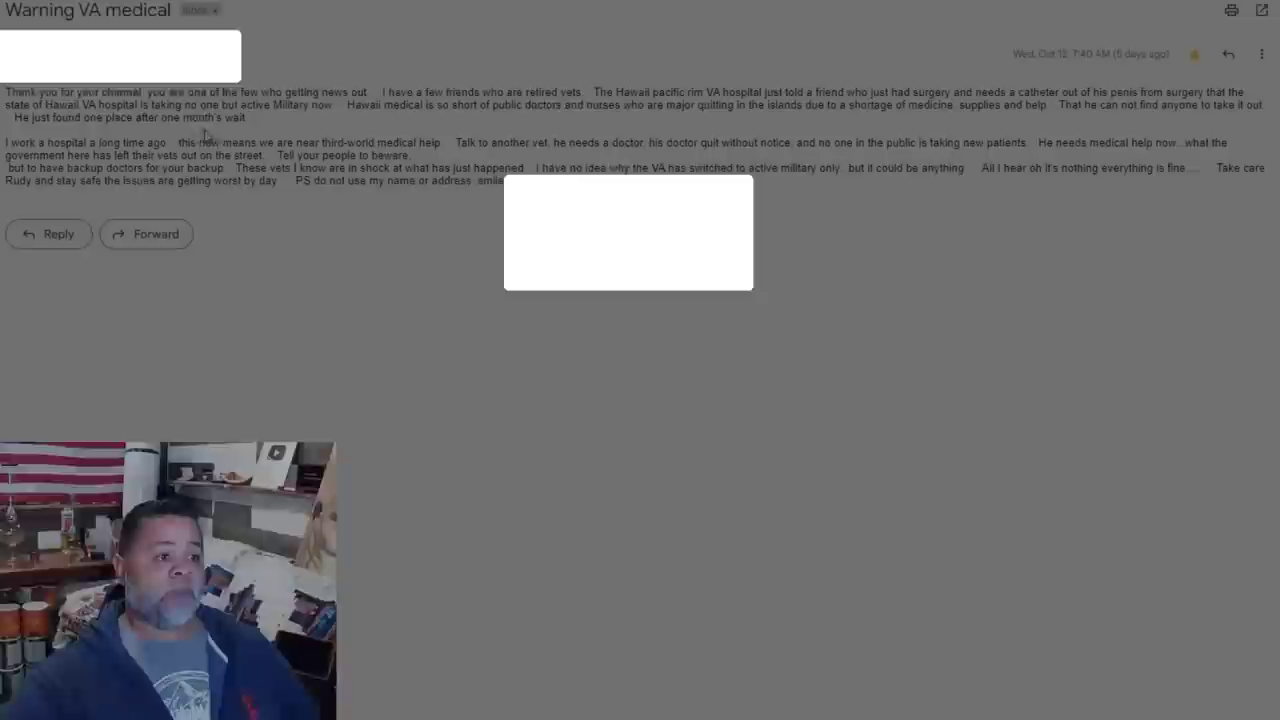